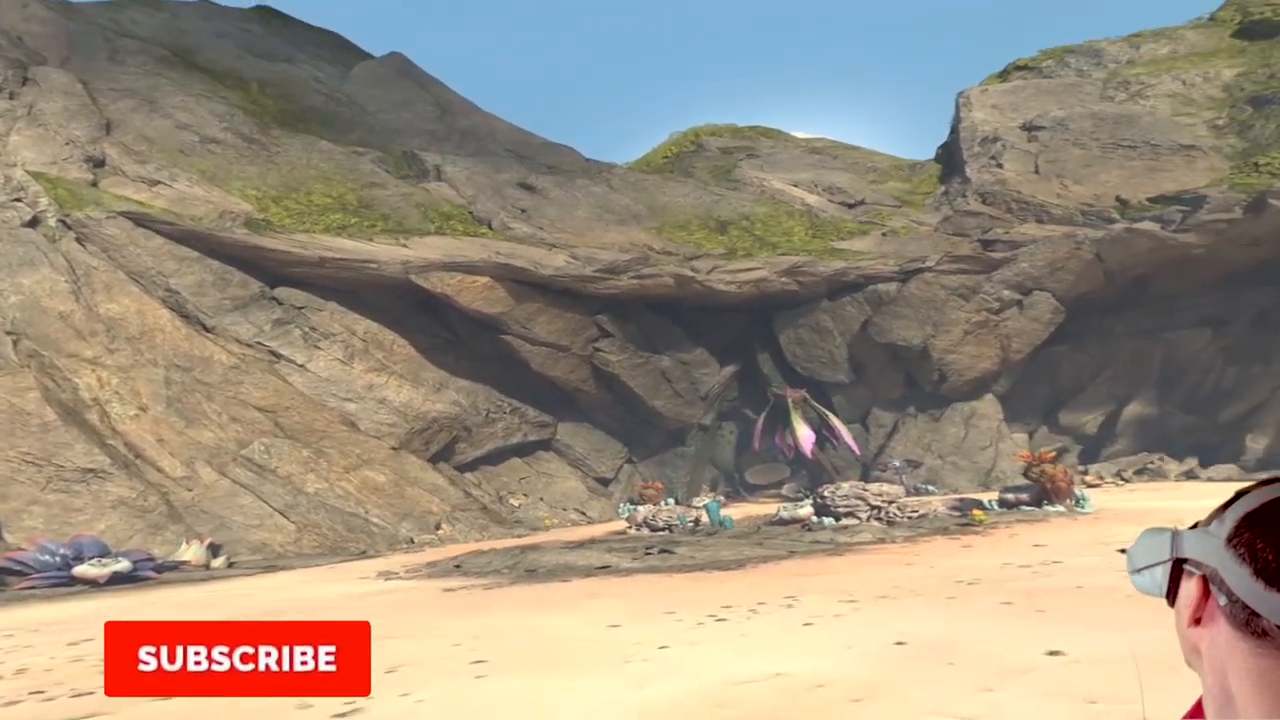
# Step: Bring up the Oculus universal menu with its Navigate bar over Home
pyautogui.click(235, 663)
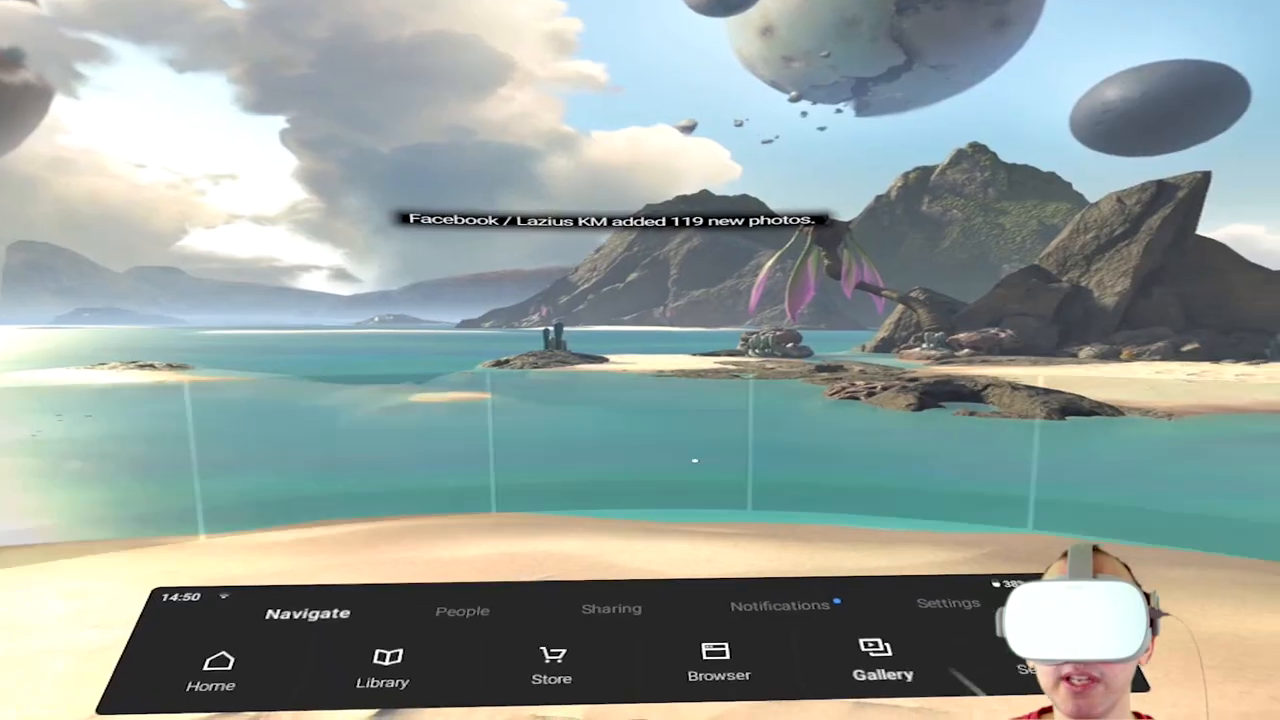
# Step: Open Gallery from the Navigate bar, then open Internal Storage from Sources
pyautogui.click(882, 665)
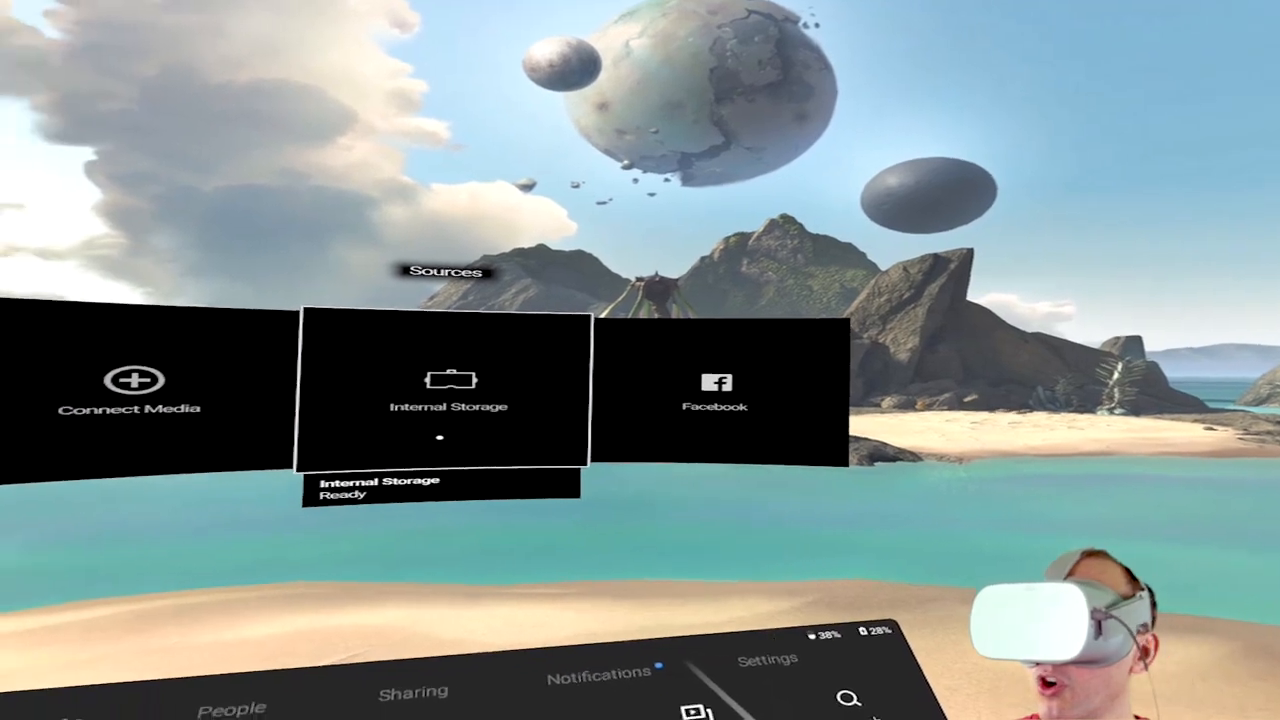
pyautogui.moveTo(640, 420)
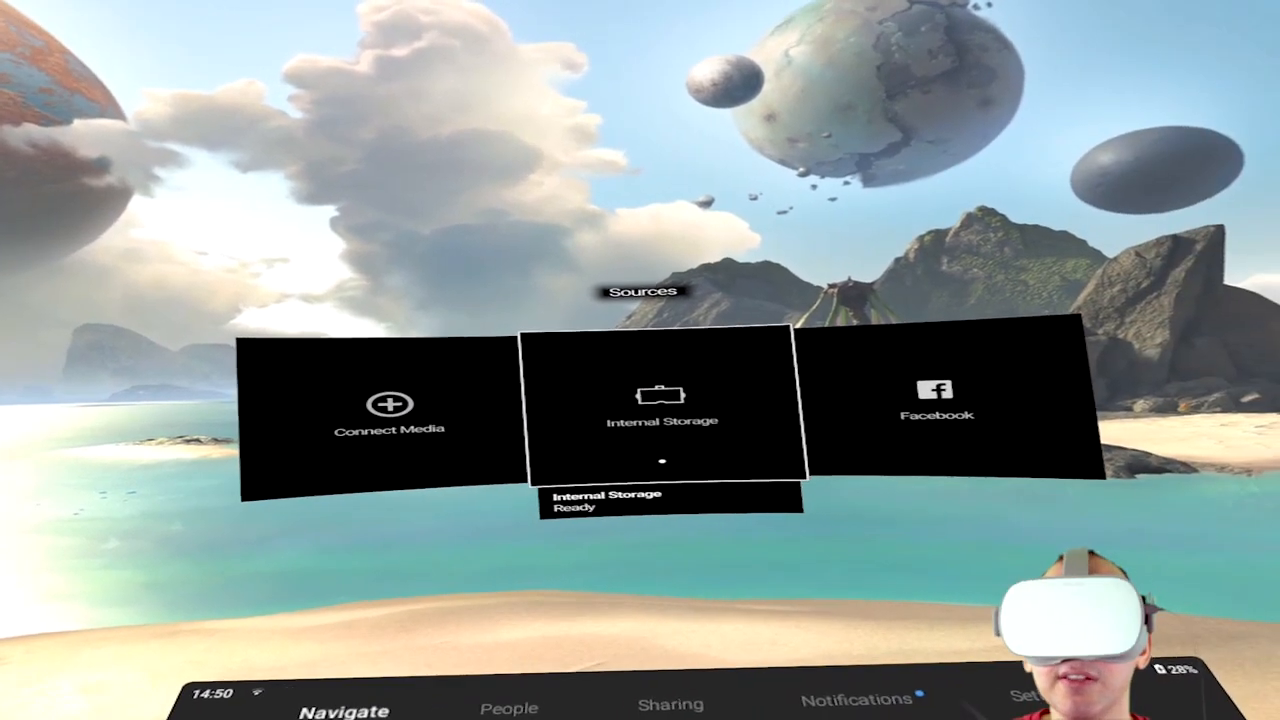
pyautogui.click(664, 405)
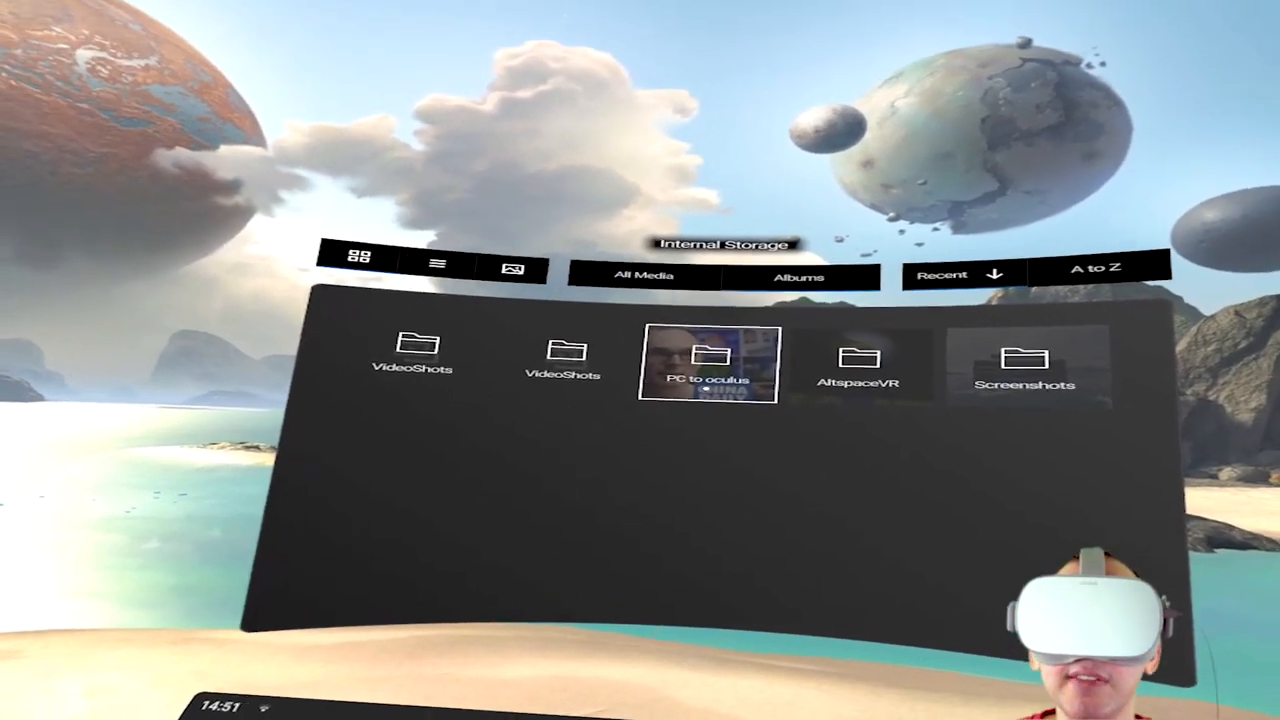
# Step: Open the 'PC to oculus' folder in Internal Storage
pyautogui.click(710, 367)
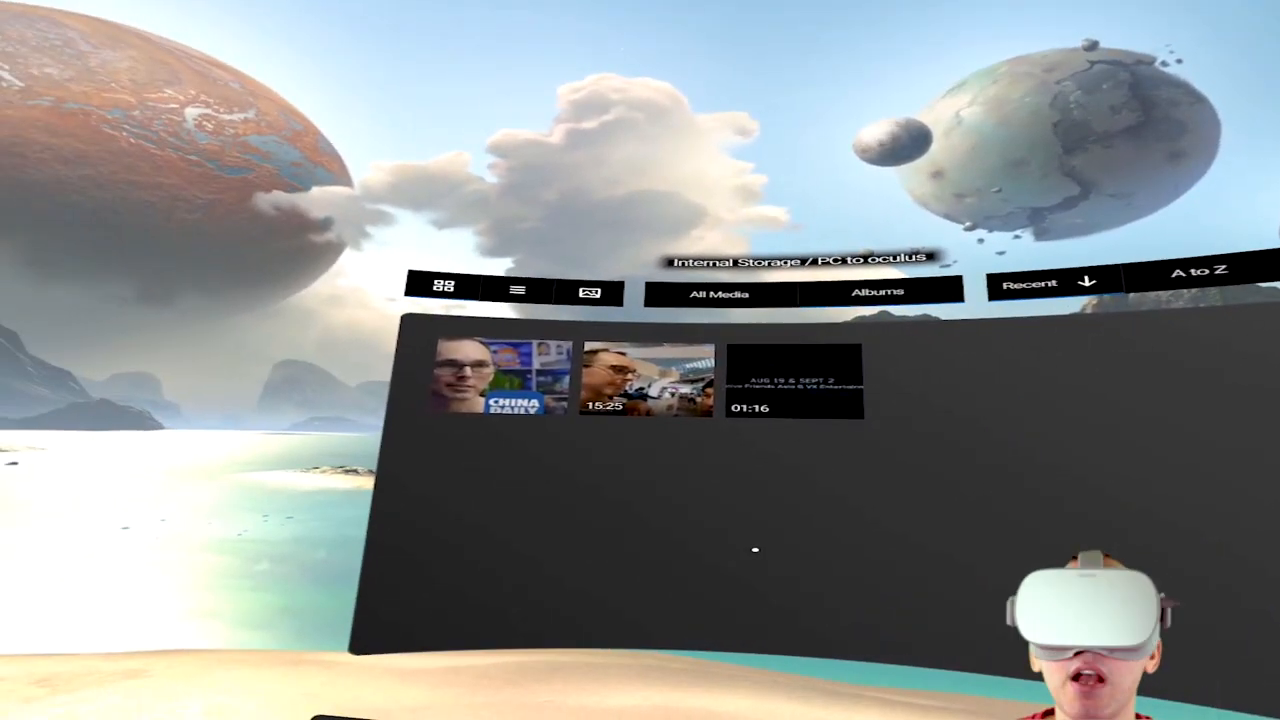
# Step: Open the 1:16 video from 'PC to oculus' in the Gallery player
pyautogui.click(490, 395)
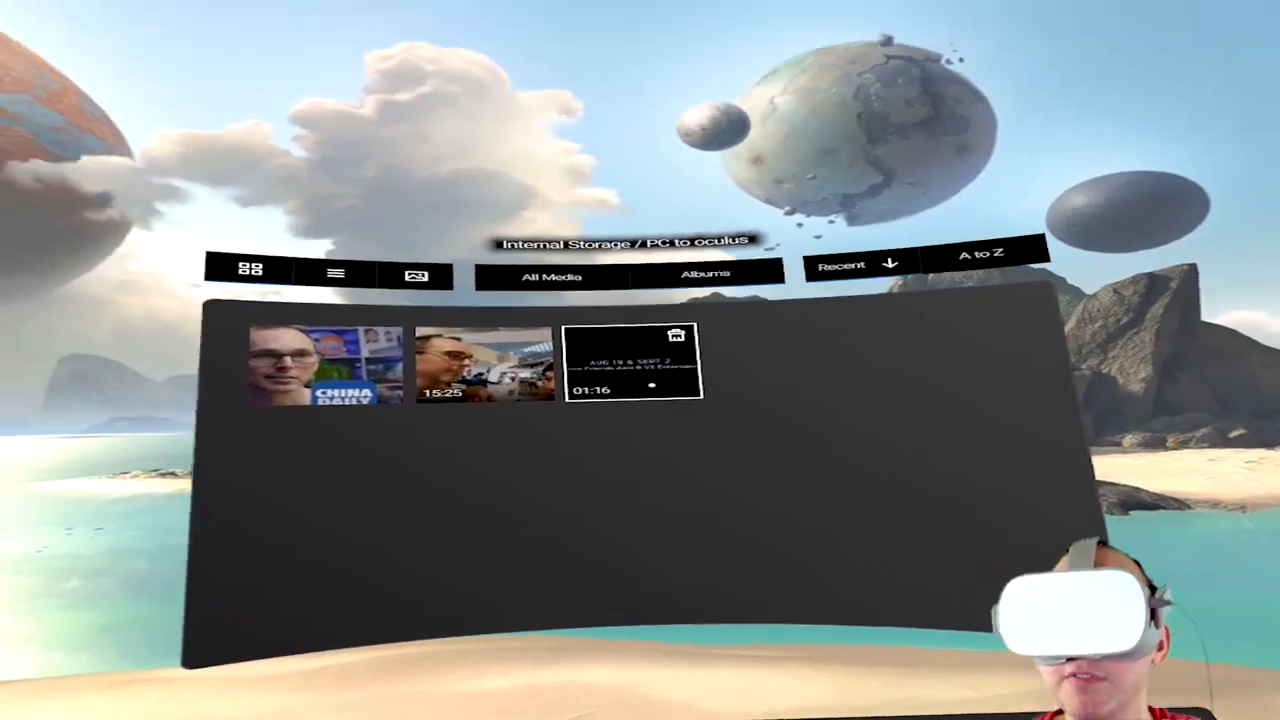
pyautogui.click(632, 372)
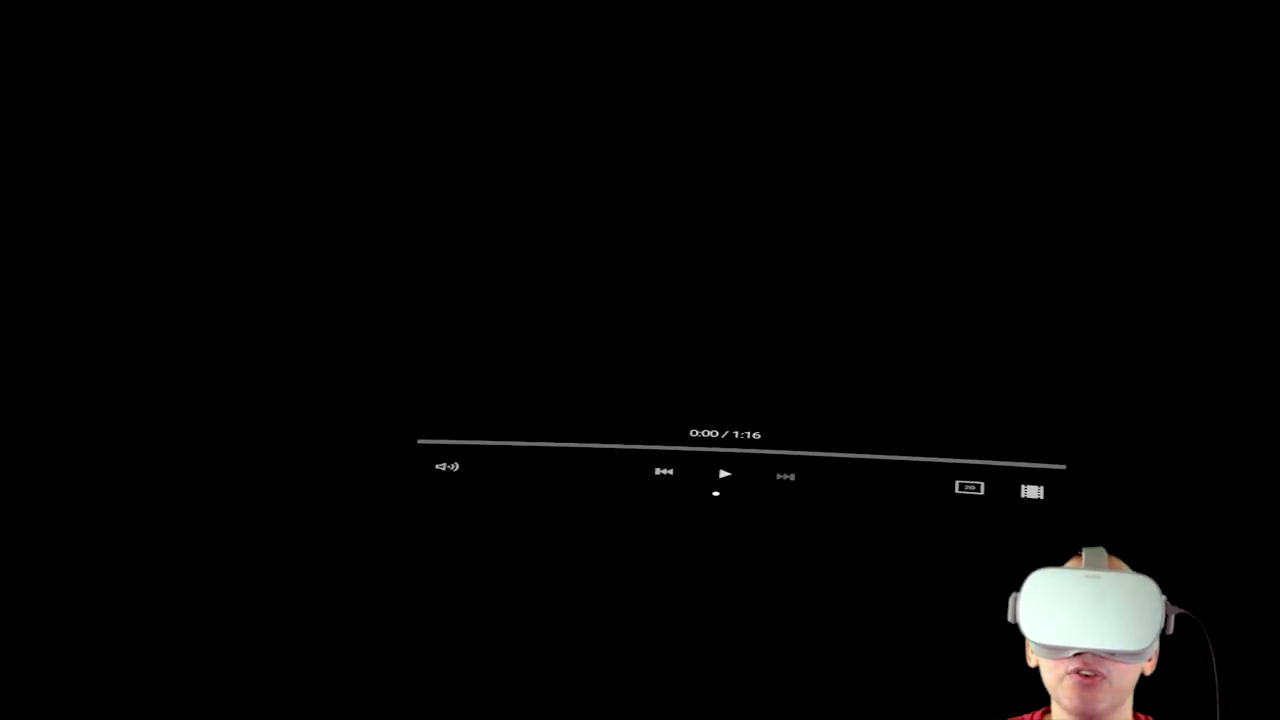
# Step: Start playback of the 1:16 video in the Gallery player
pyautogui.click(724, 475)
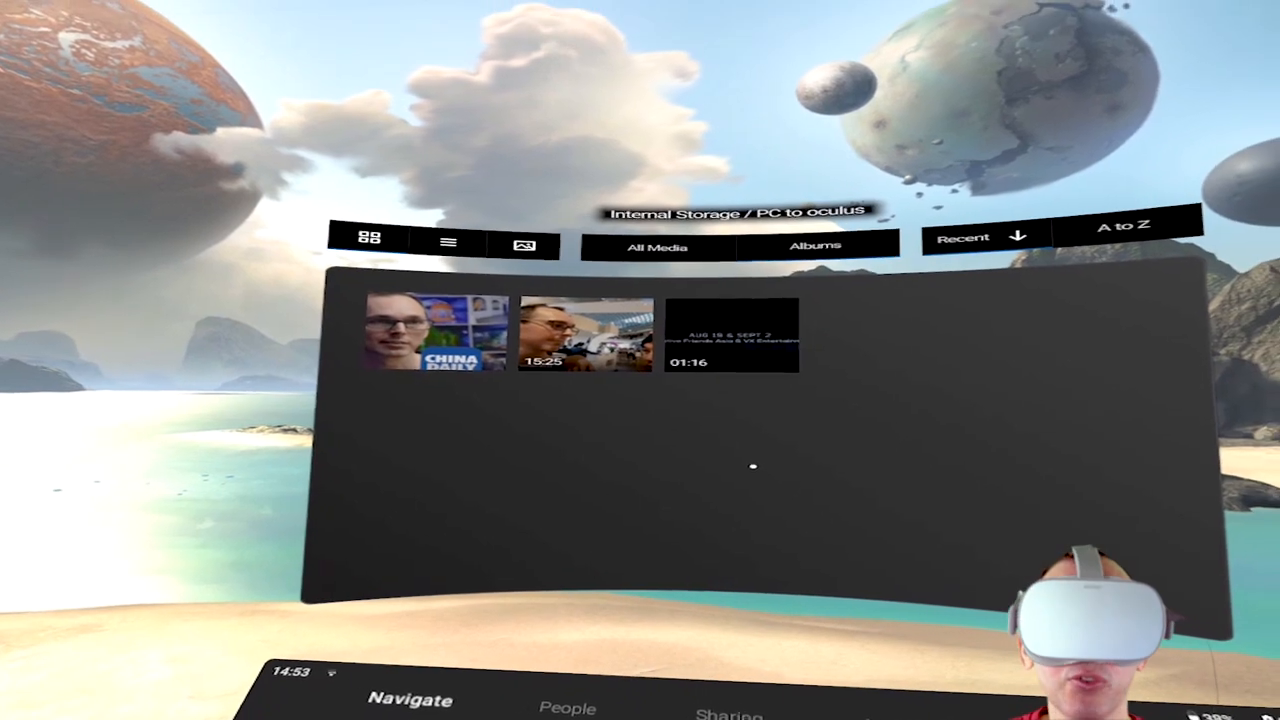
pyautogui.moveTo(682, 478)
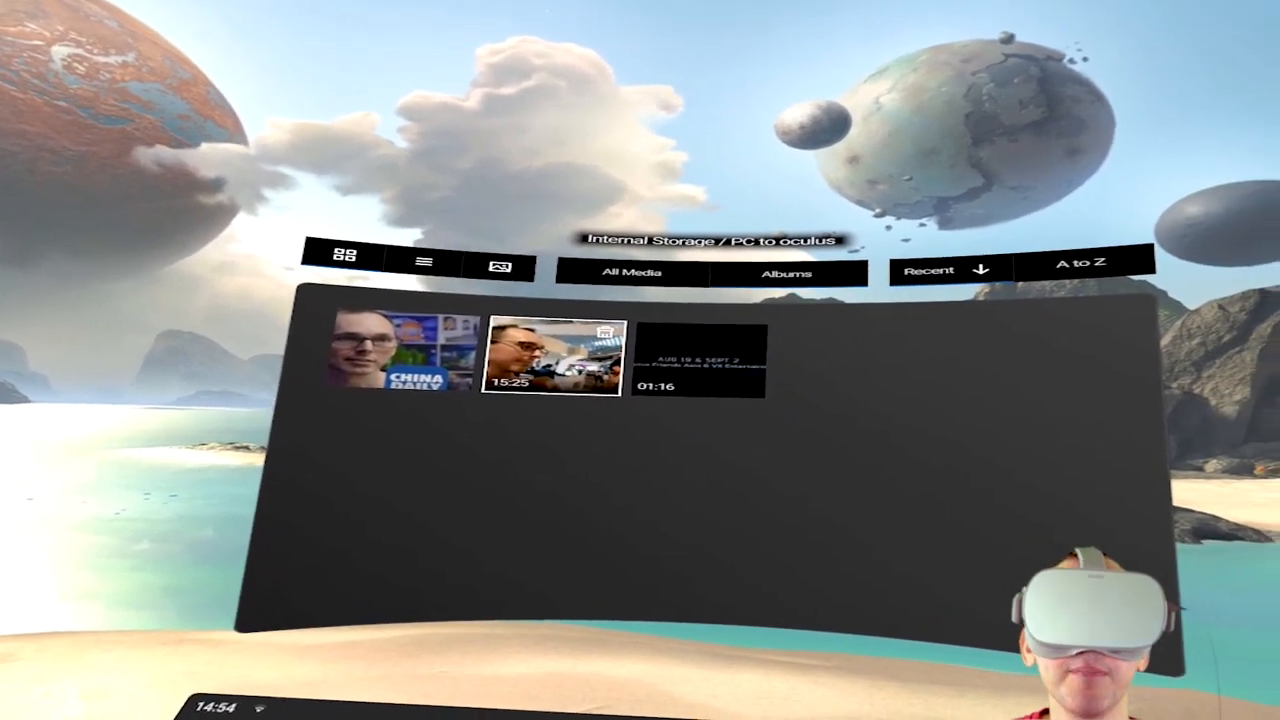
pyautogui.click(546, 363)
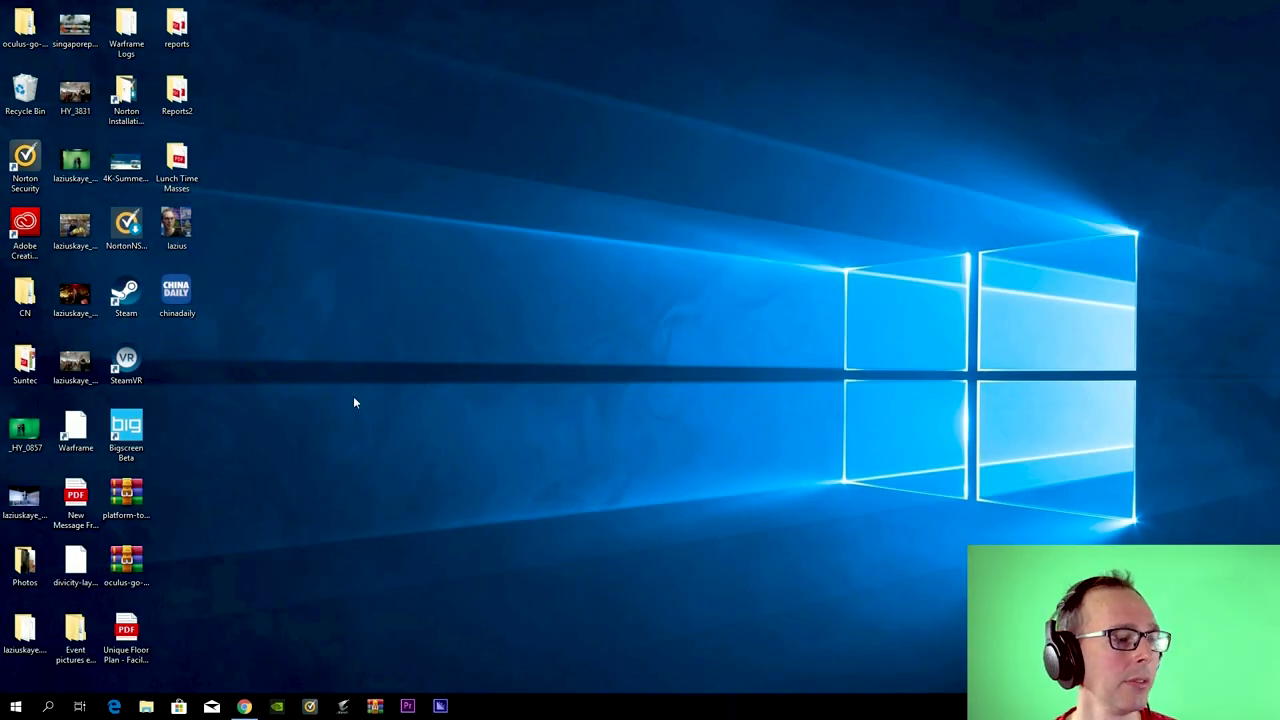
pyautogui.moveTo(406, 430)
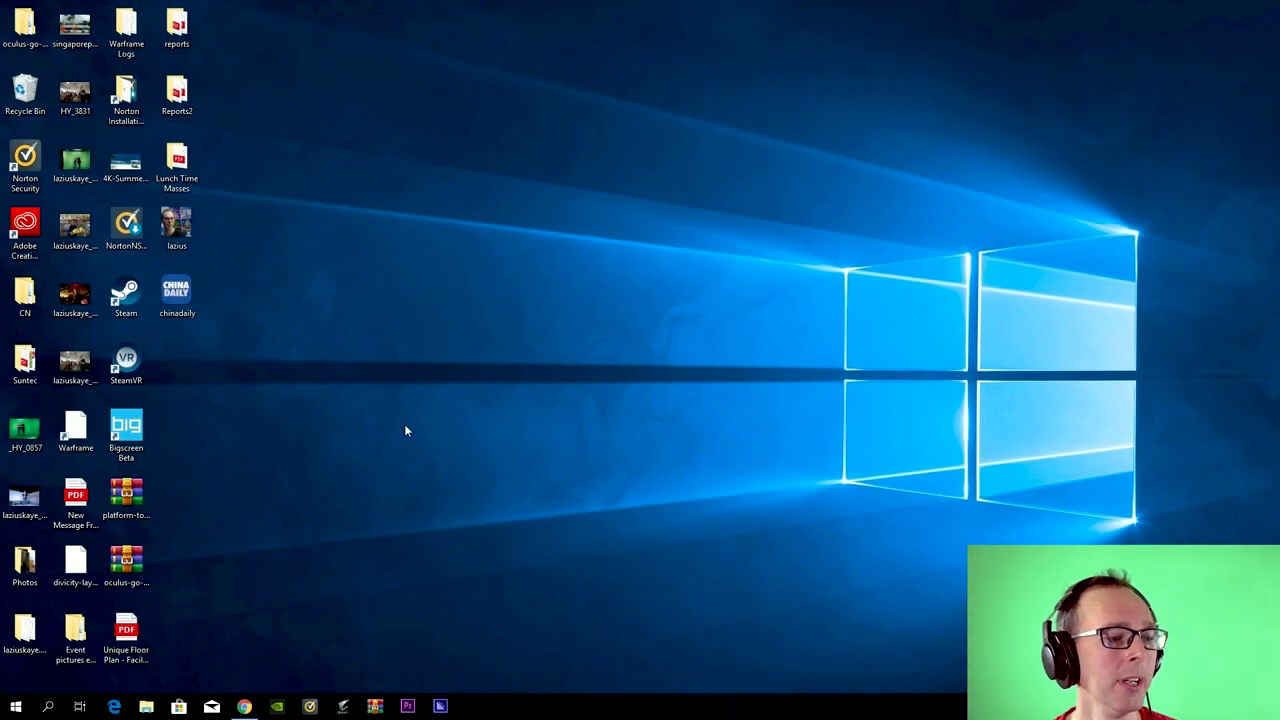